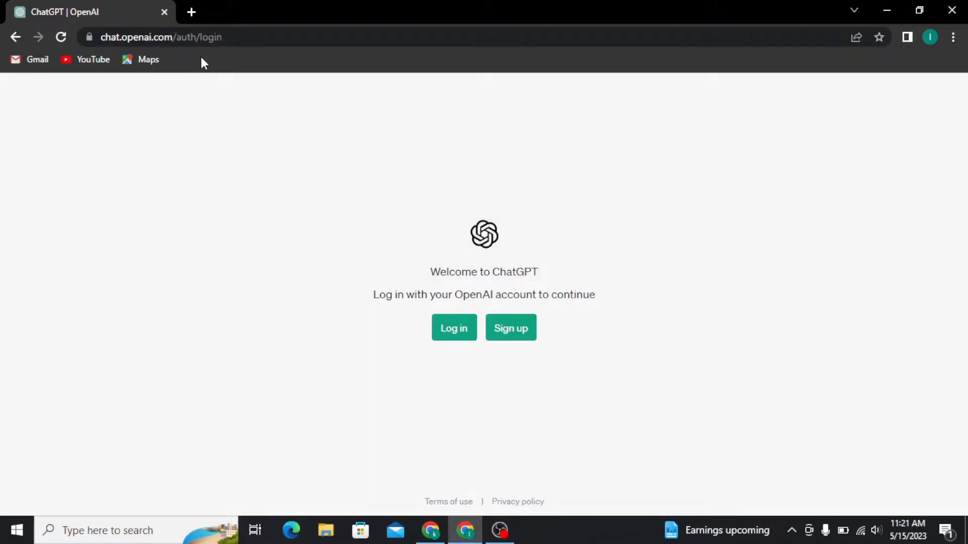
pyautogui.moveTo(32, 81)
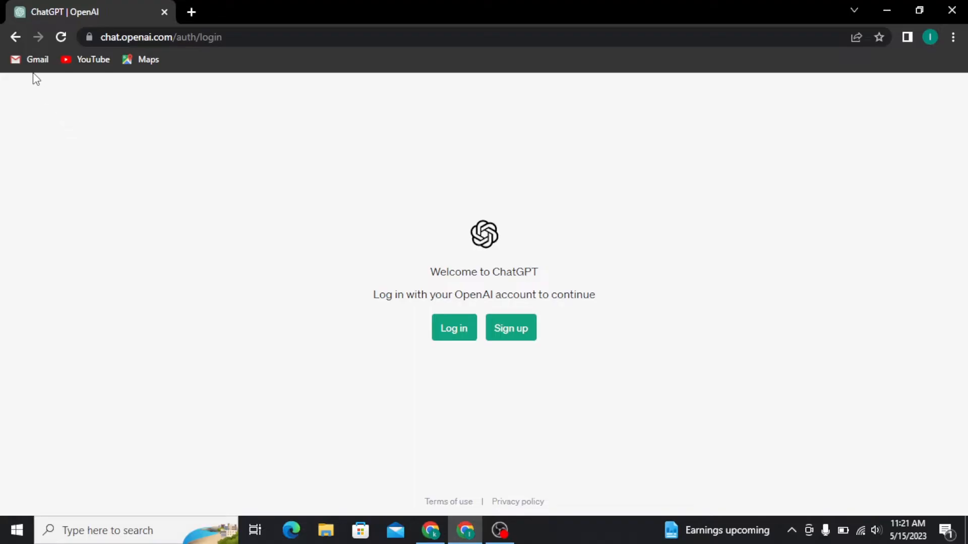
pyautogui.moveTo(373, 97)
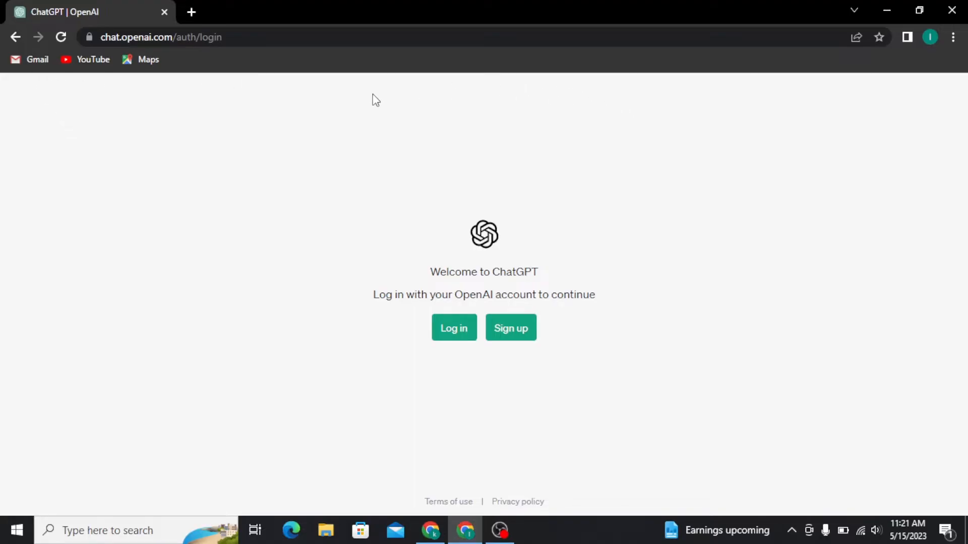
# Begin logging in to ChatGPT, submitting the account email and reaching the password field
pyautogui.click(454, 328)
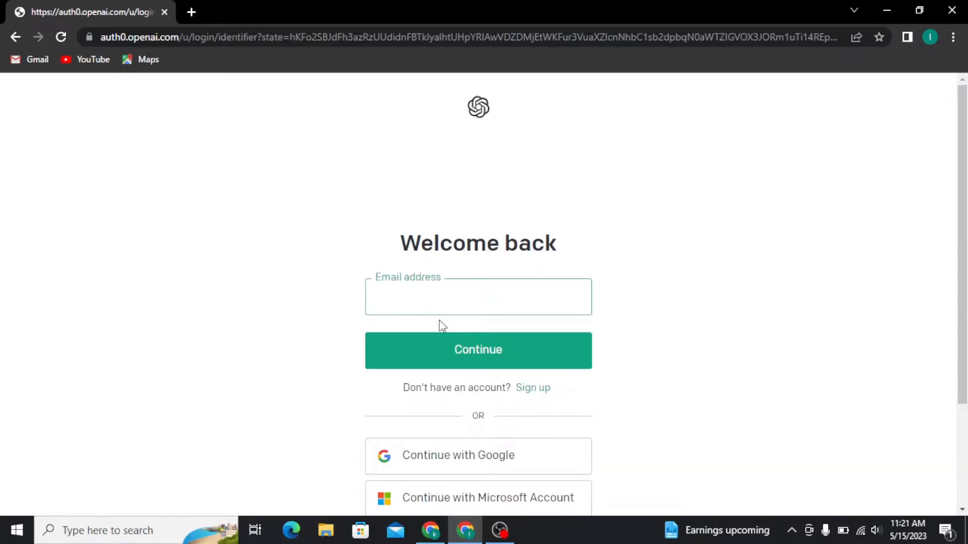
pyautogui.click(478, 350)
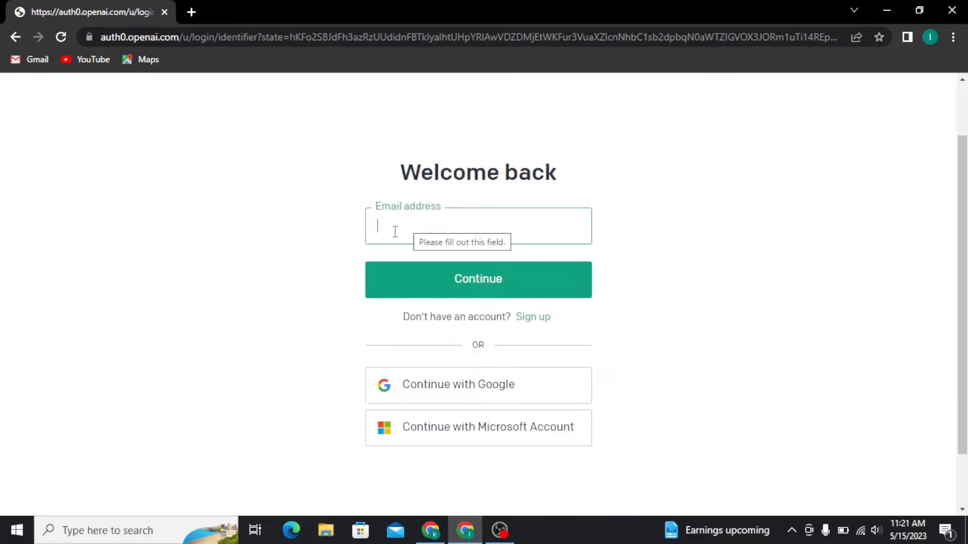
pyautogui.click(478, 279)
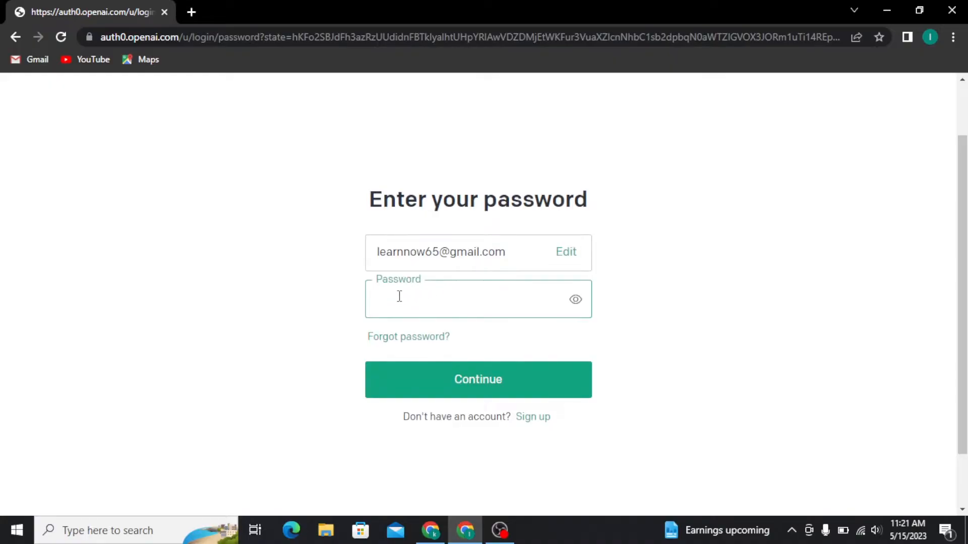
pyautogui.click(478, 379)
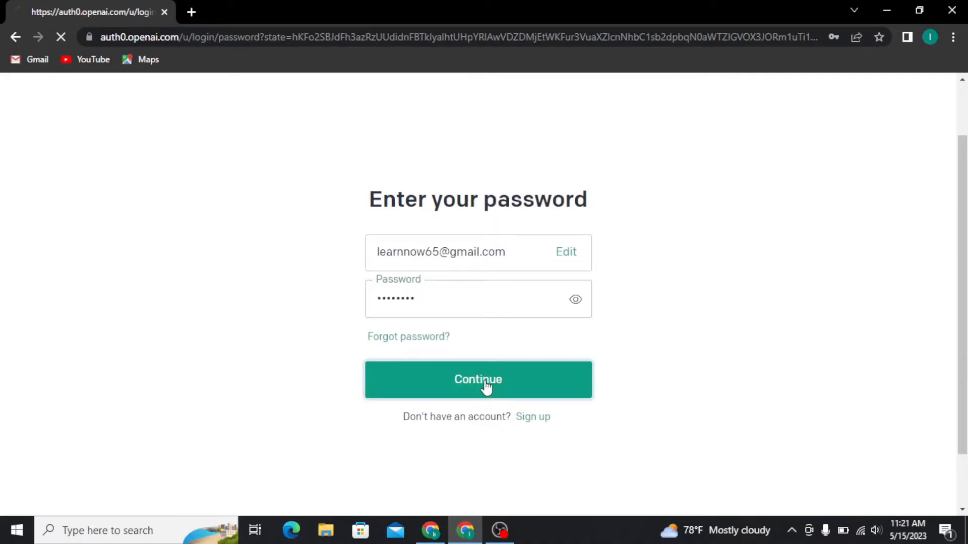
# Submit the password to complete sign-in and land on a new chat page
pyautogui.click(478, 380)
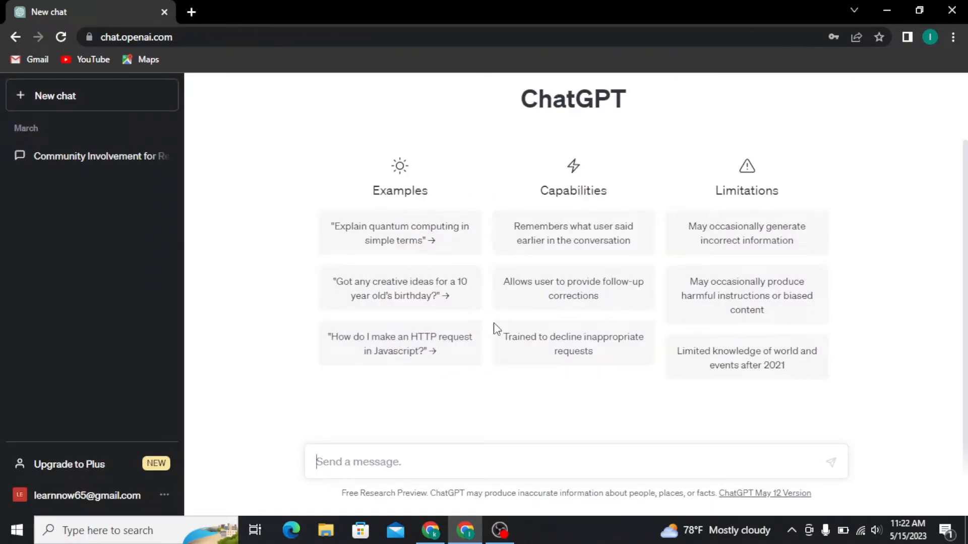
pyautogui.moveTo(52, 419)
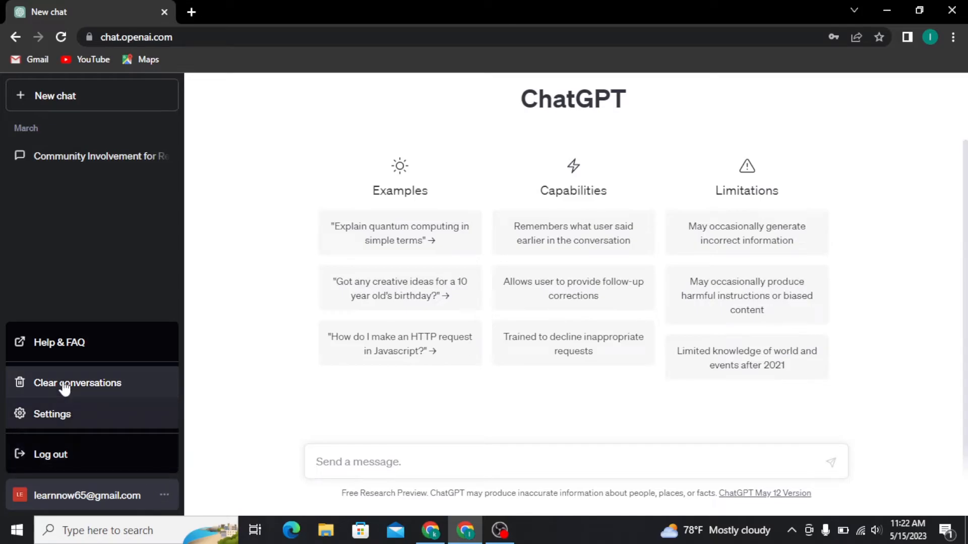
# Open Settings and switch to the Data controls section
pyautogui.click(54, 414)
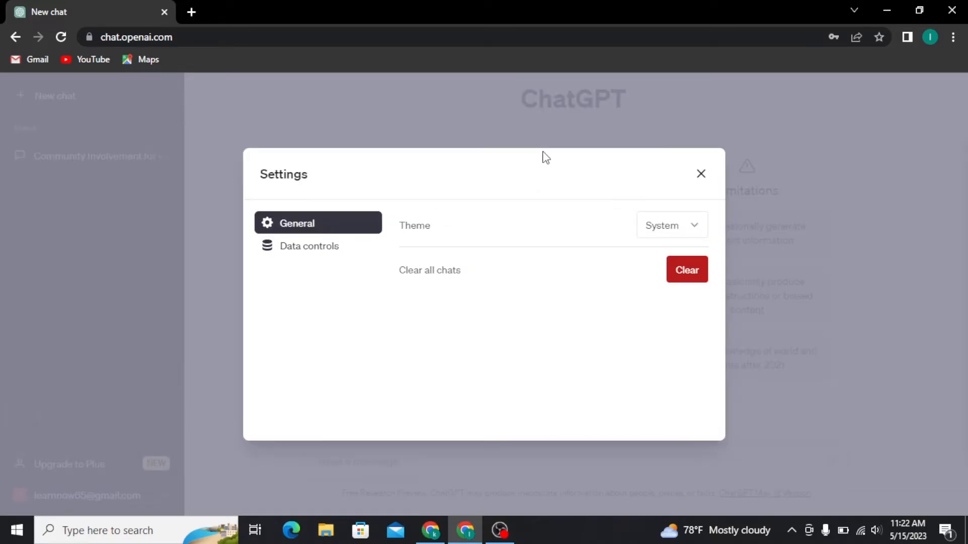
pyautogui.moveTo(678, 418)
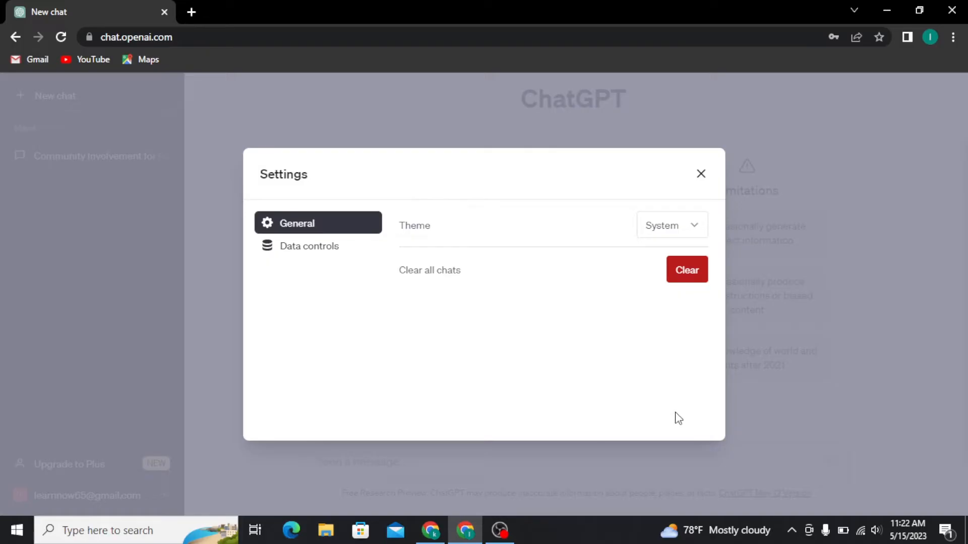
pyautogui.moveTo(263, 176)
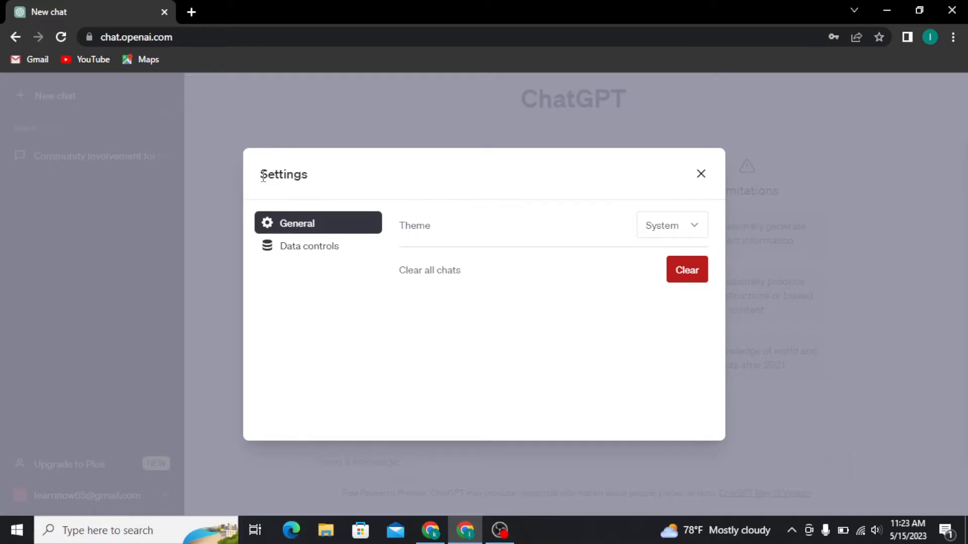
pyautogui.moveTo(299, 254)
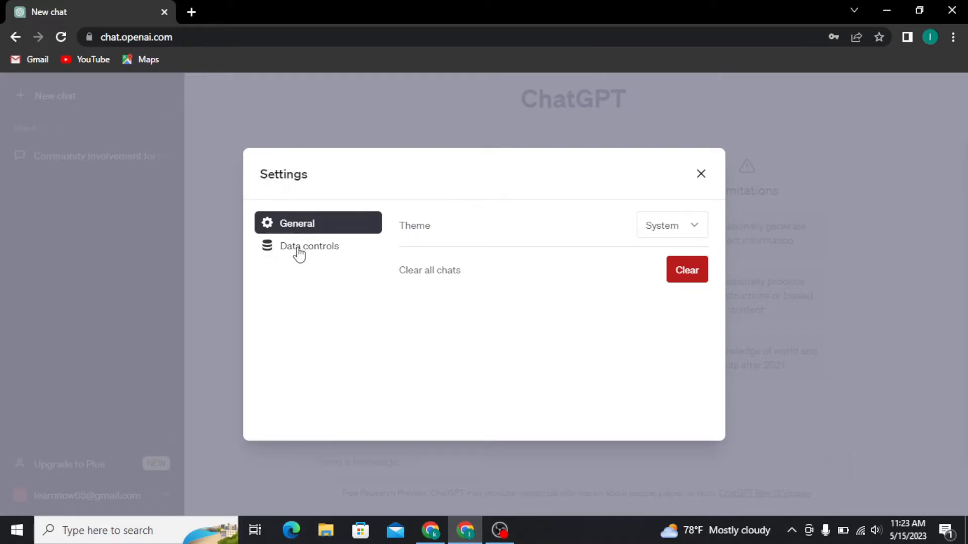
pyautogui.click(309, 246)
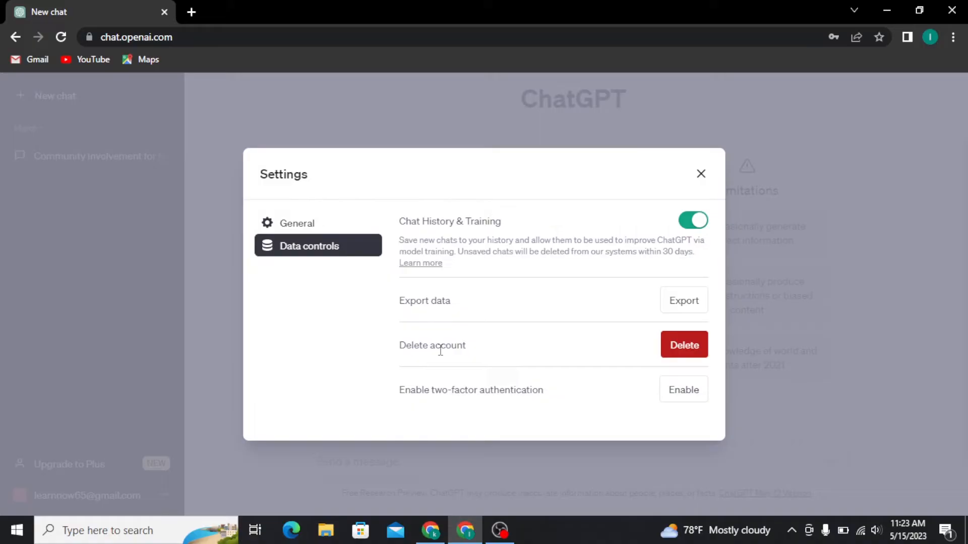
pyautogui.moveTo(527, 361)
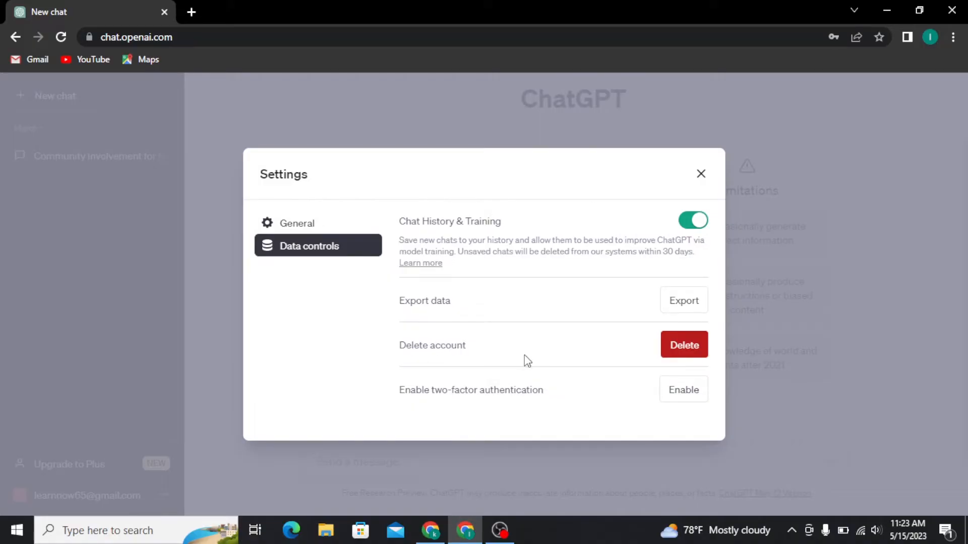
pyautogui.moveTo(684, 351)
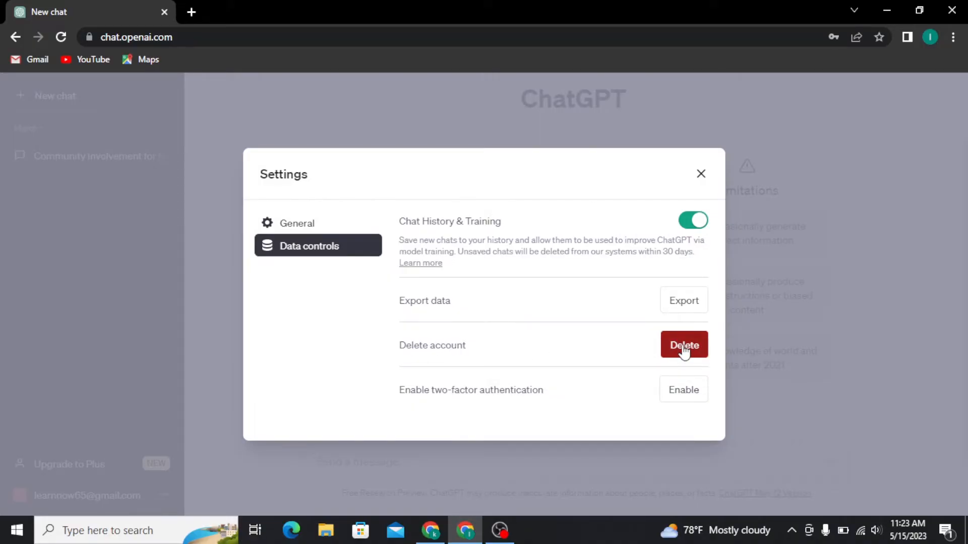
# Delete the account, confirming with 'DELETE' and choosing Permanently delete my account
pyautogui.click(684, 346)
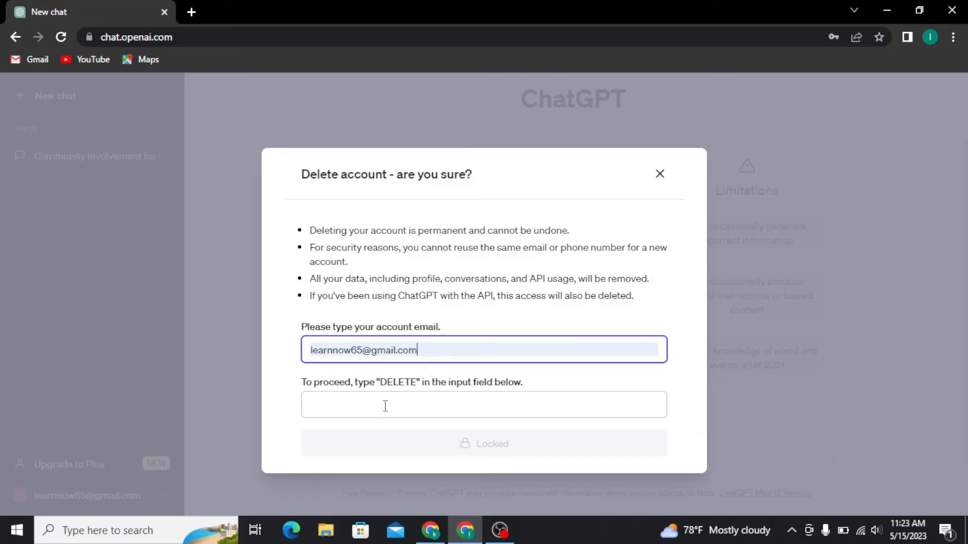
pyautogui.write('DELETE')
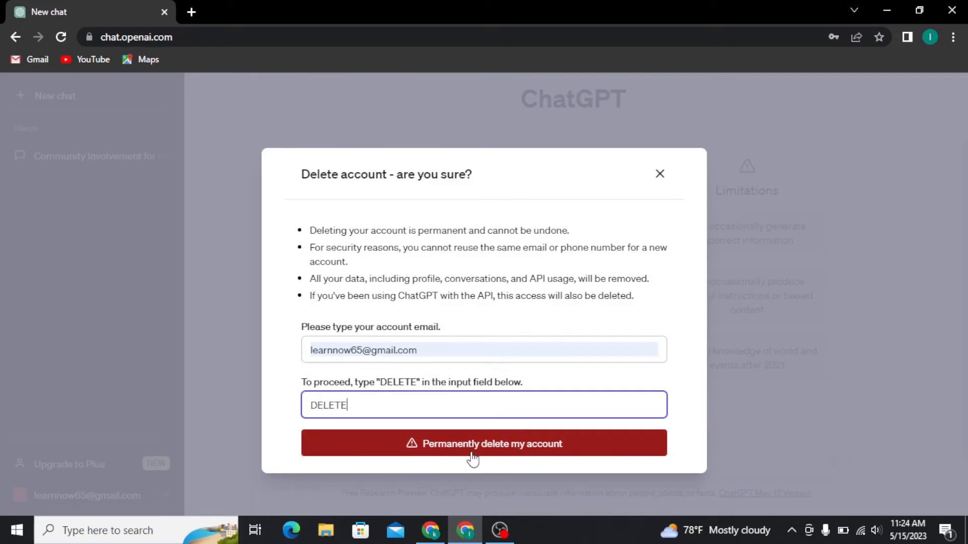
pyautogui.click(483, 444)
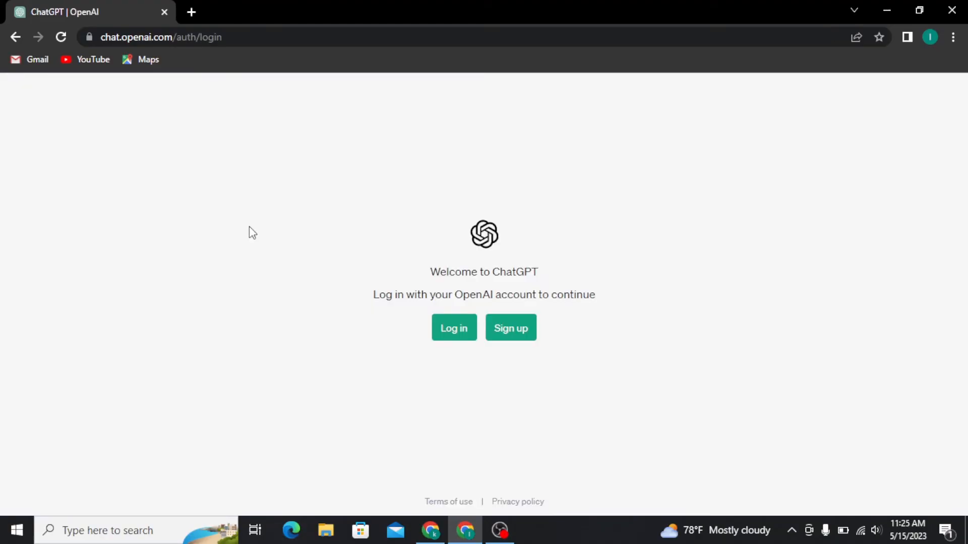
pyautogui.moveTo(318, 177)
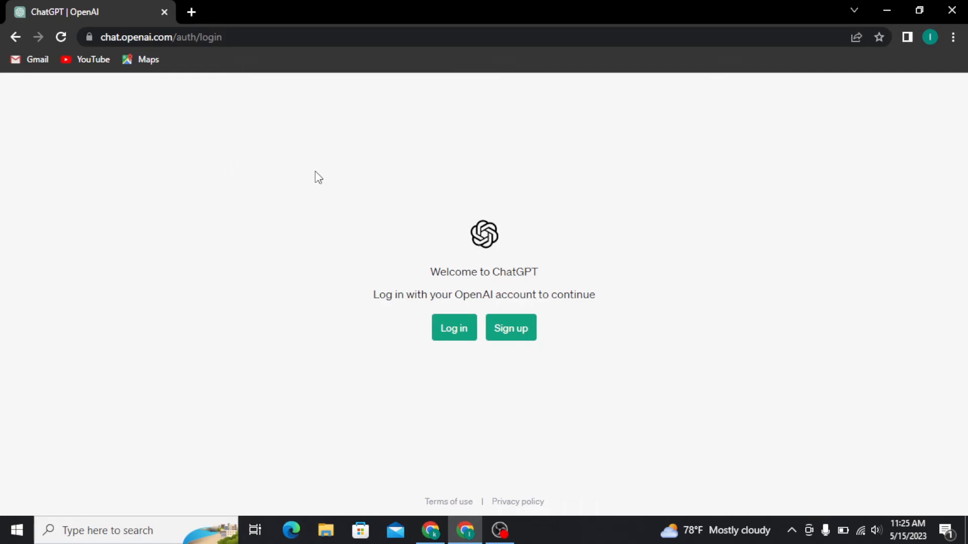
pyautogui.moveTo(299, 215)
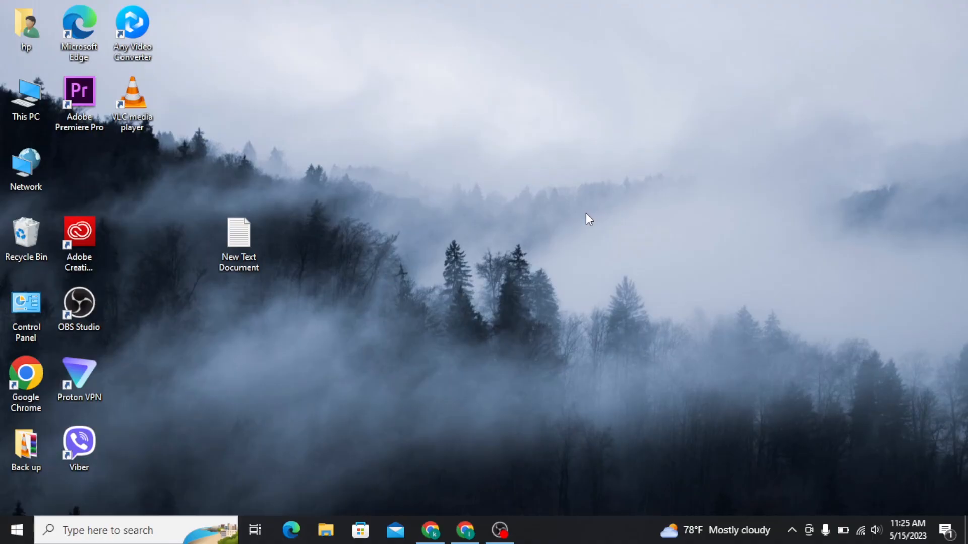
pyautogui.moveTo(488, 220)
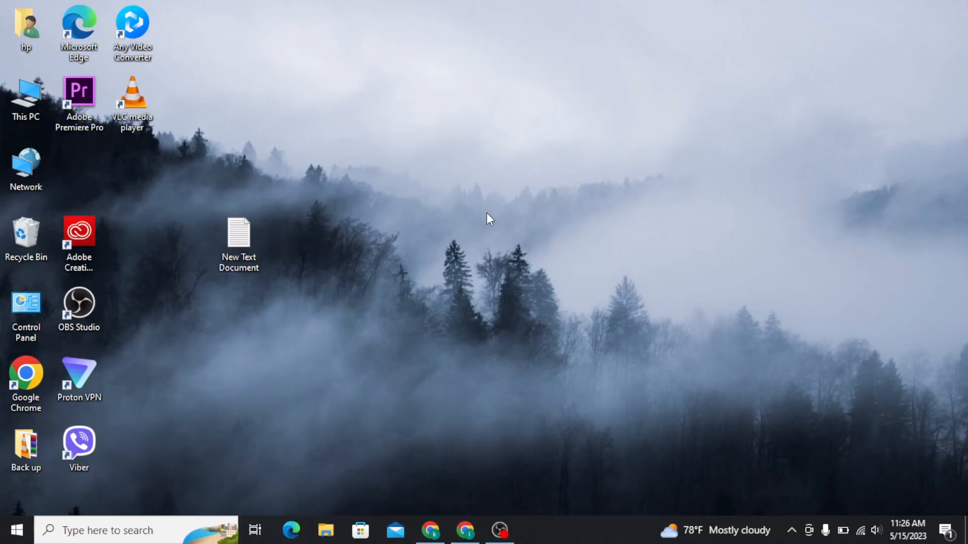
pyautogui.moveTo(526, 370)
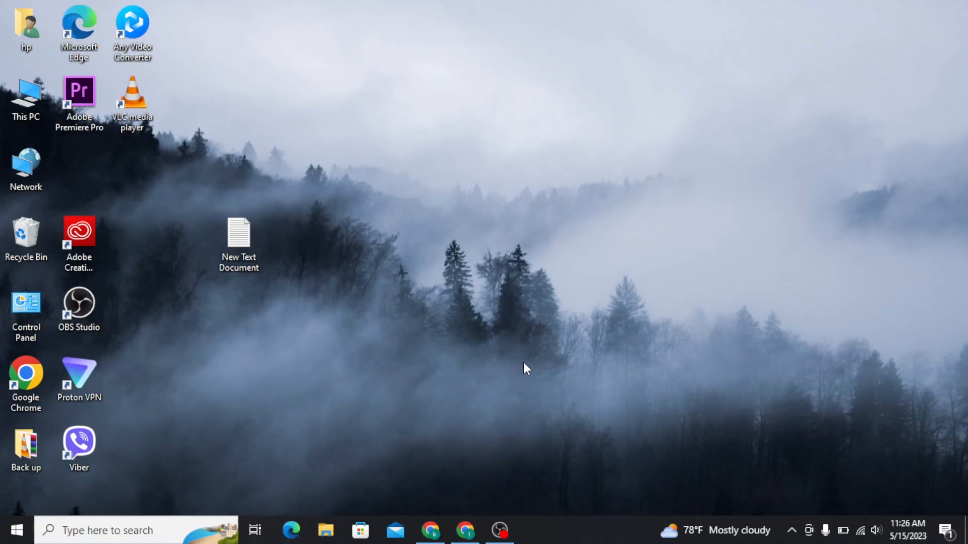